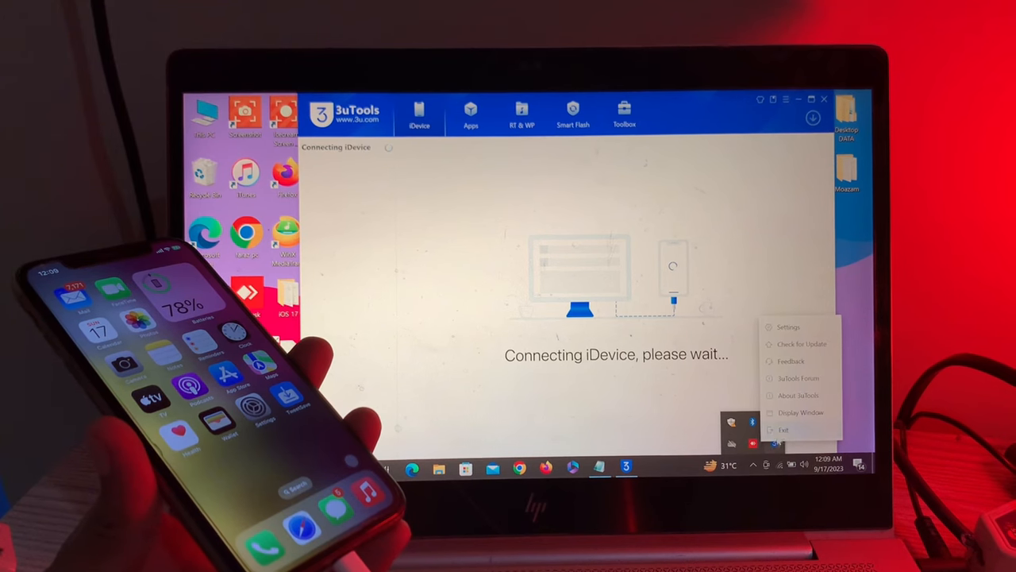
- Exit 3uTools from its tray icon menu while it is stuck connecting
{"action": "left_click", "coordinate": [801, 343]}
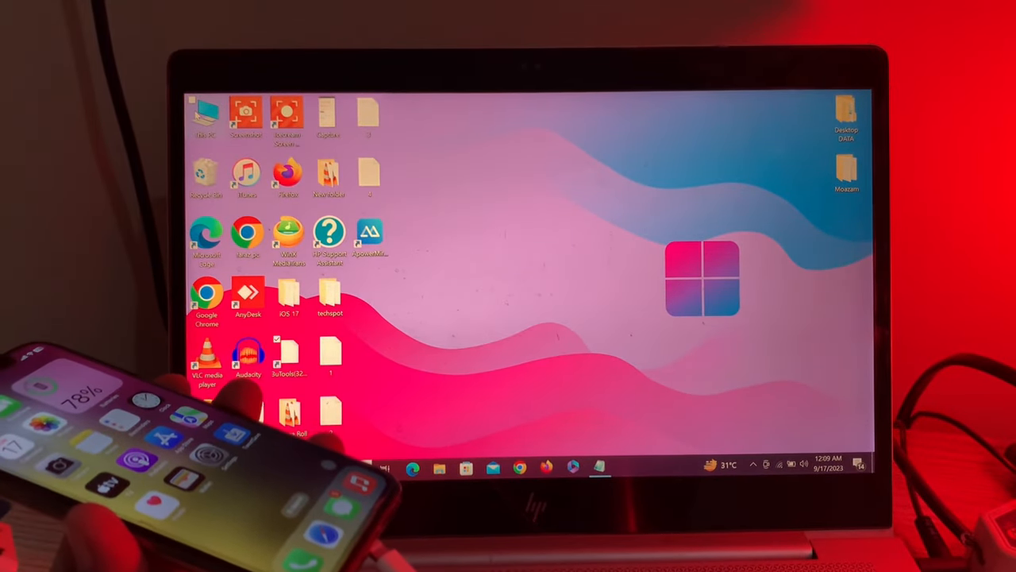
- Manage This PC and show Device Manager's hardware list under System Tools
{"action": "right_click", "coordinate": [207, 114]}
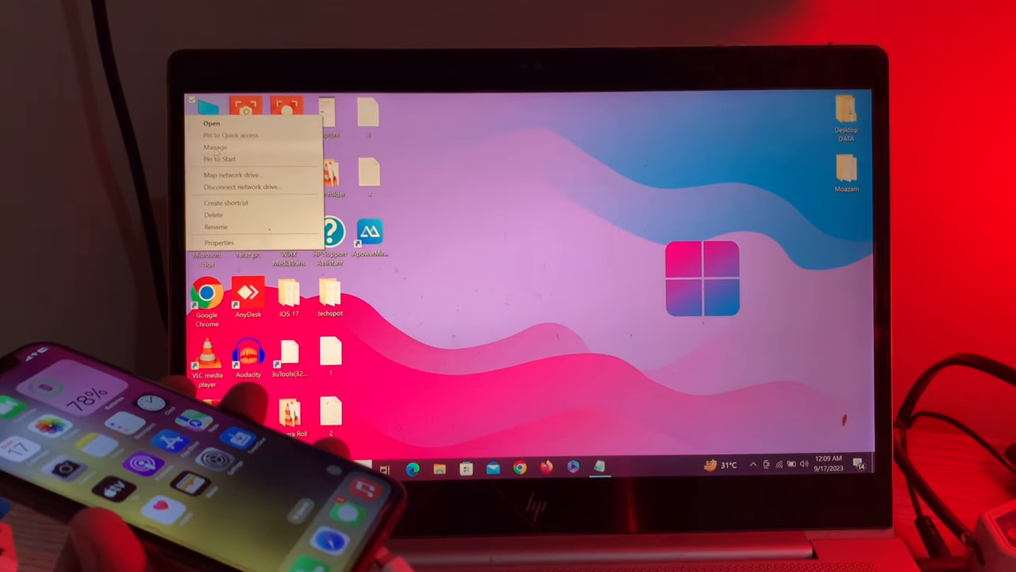
{"action": "left_click", "coordinate": [215, 146]}
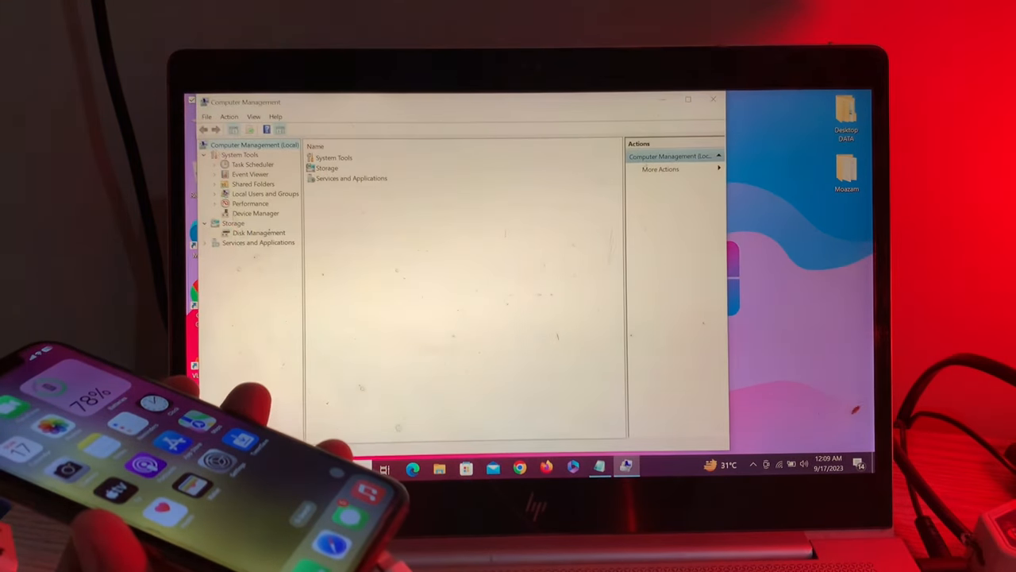
{"action": "left_click", "coordinate": [256, 213]}
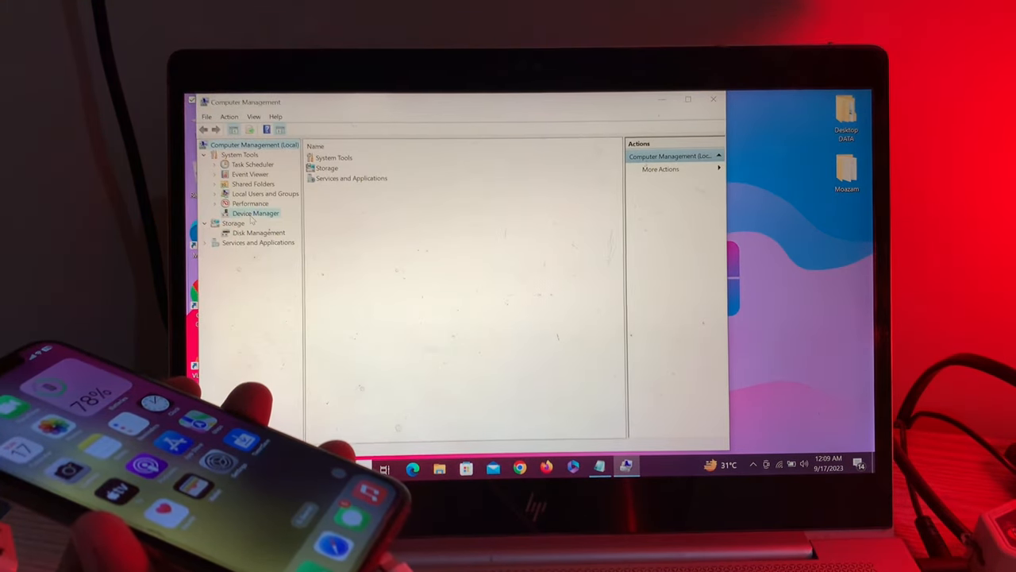
{"action": "left_click", "coordinate": [256, 212]}
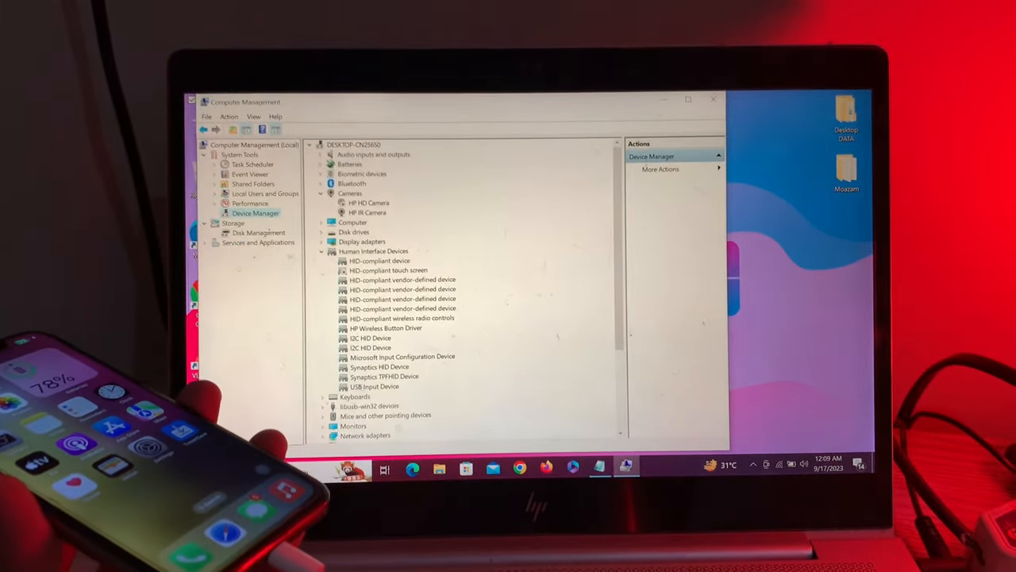
- Expand the Apple Mobile USB devices category and select iPhone (Composite Parent)
{"action": "scroll", "scroll_direction": "down", "scroll_amount": 3}
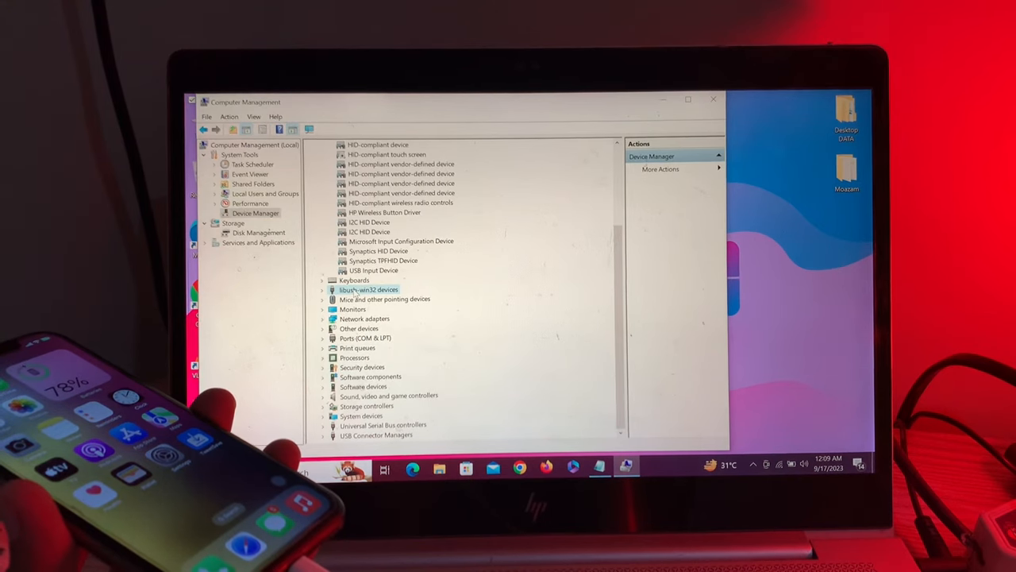
{"action": "left_click", "coordinate": [322, 289]}
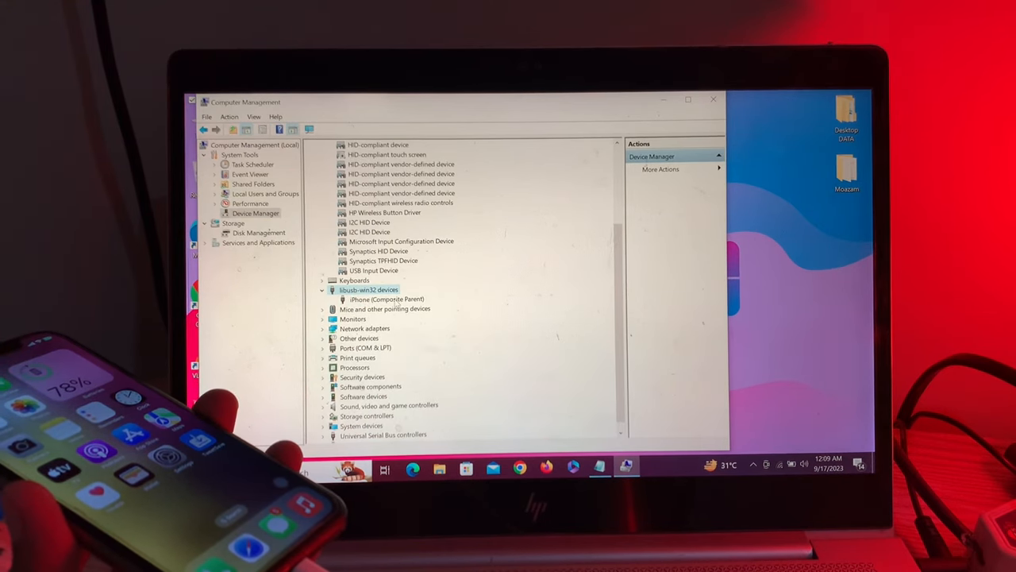
{"action": "left_click", "coordinate": [384, 299]}
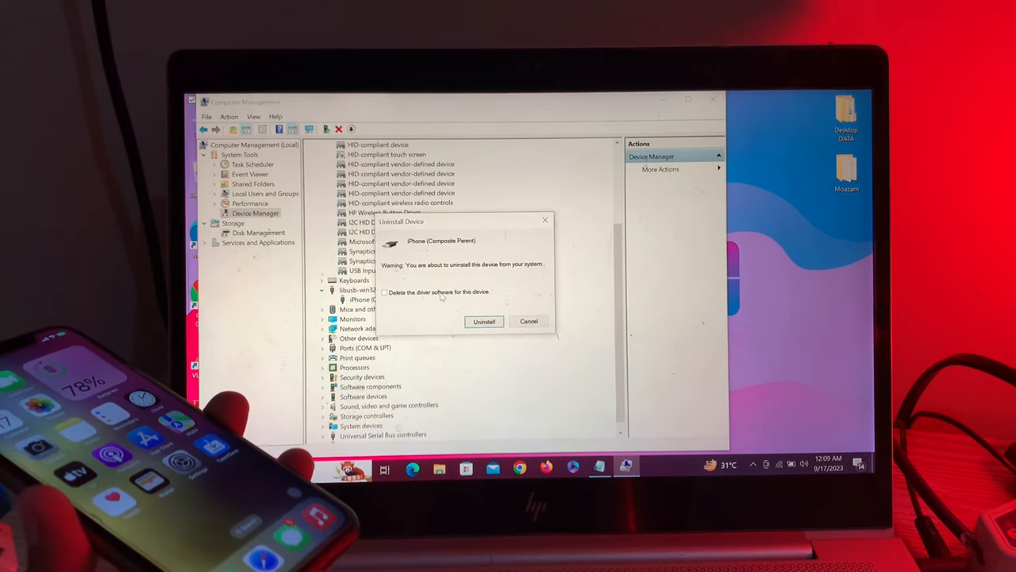
- Confirm the Uninstall Device dialog to remove the iPhone (Composite Parent) driver
{"action": "left_click", "coordinate": [384, 292]}
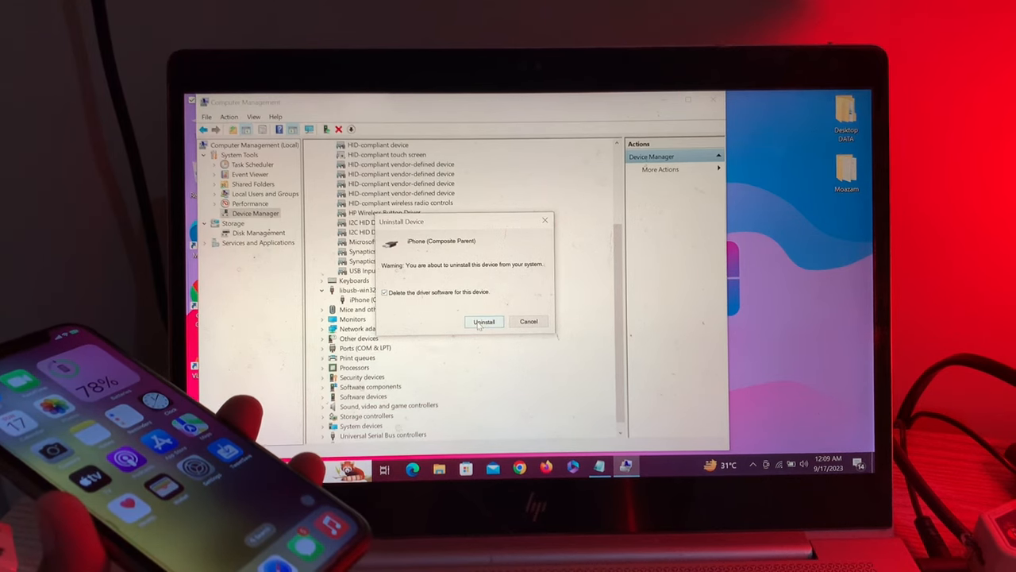
{"action": "left_click", "coordinate": [483, 321]}
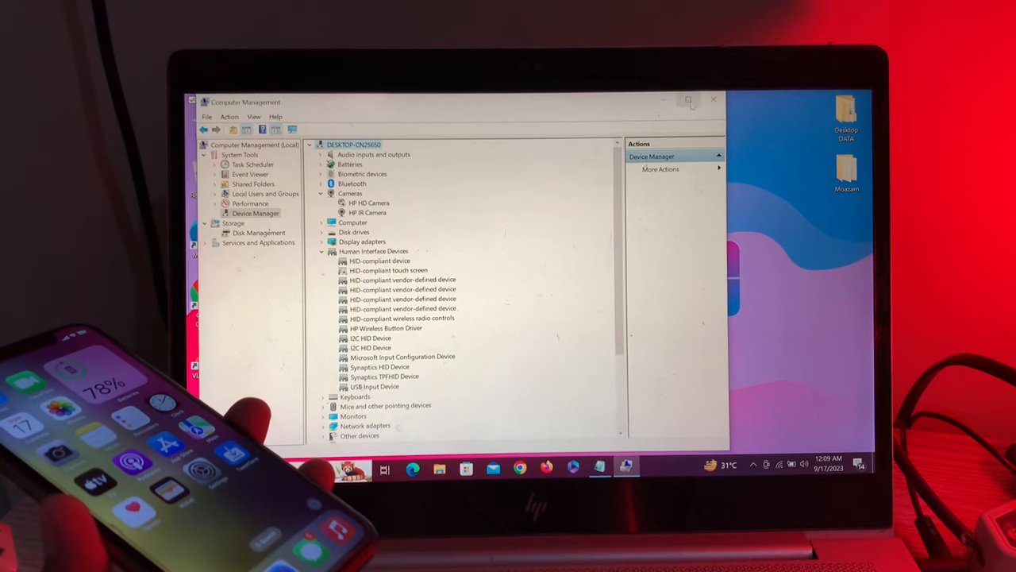
- Close Computer Management and relaunch 3uTools to show the iPhone 11 device info
{"action": "left_click", "coordinate": [713, 98]}
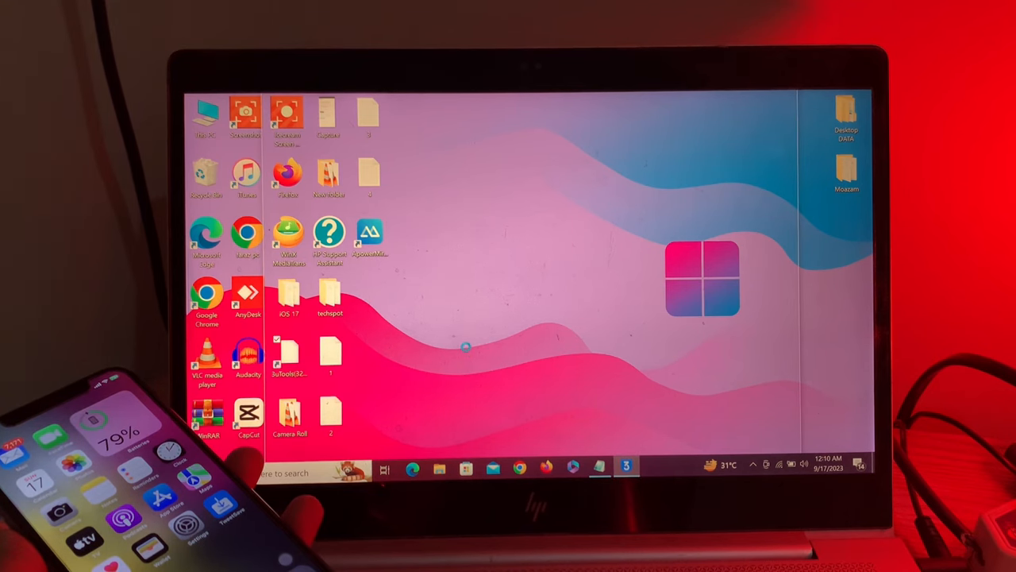
{"action": "left_click", "coordinate": [626, 467]}
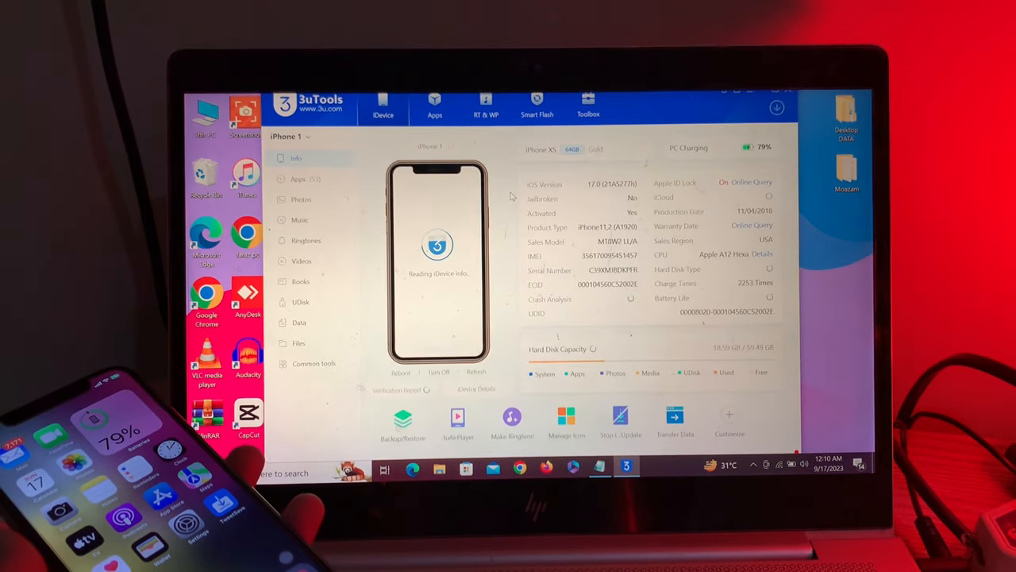